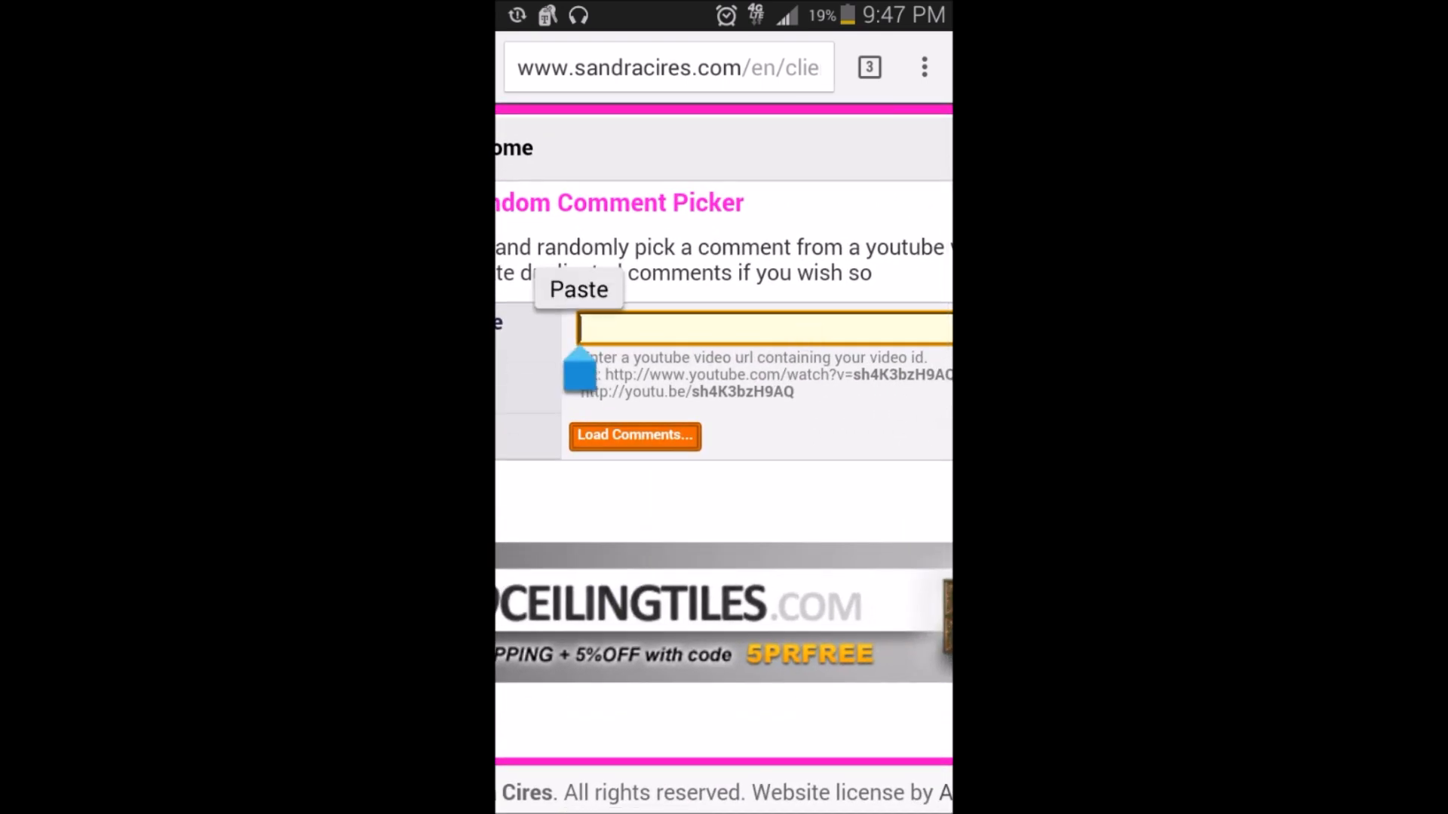
Paste the copied YouTube video link into the URL field and load its comments.
{"action": "left_click", "coordinate": [578, 290]}
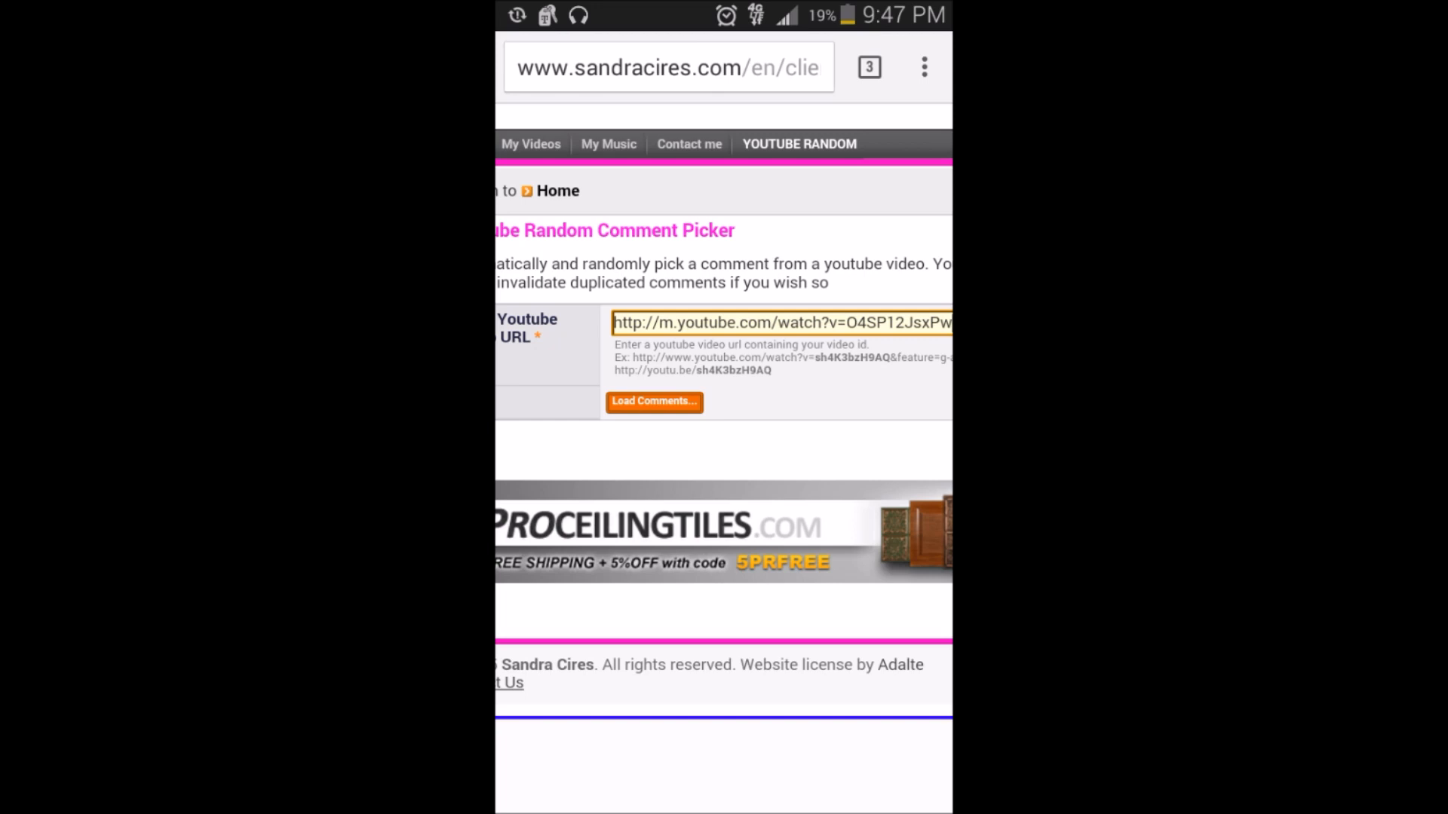
{"action": "left_click", "coordinate": [653, 401]}
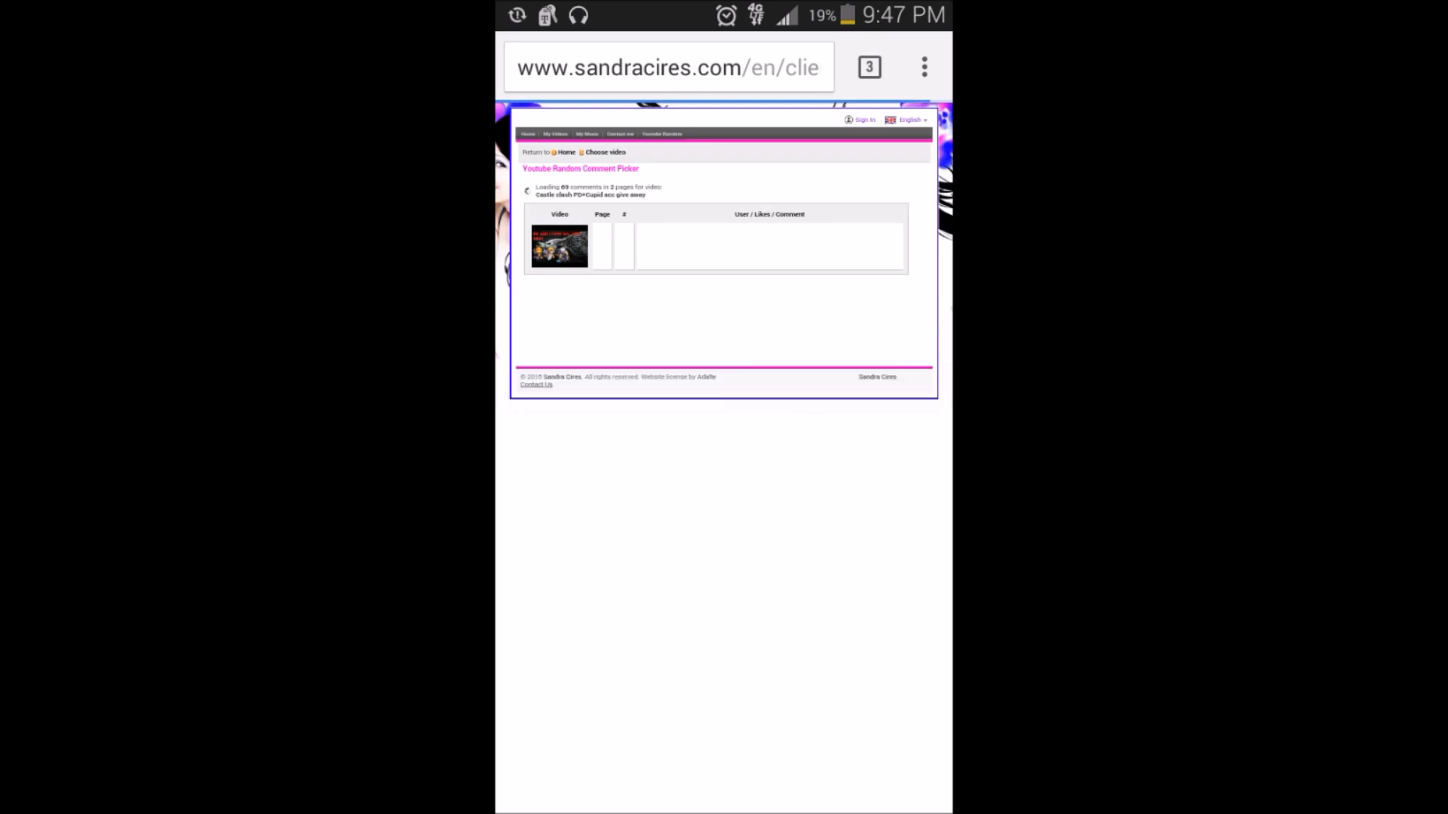
Scroll the loaded comments page to find the Randomly Pick Winner button.
{"action": "scroll", "scroll_direction": "down", "scroll_amount": 3}
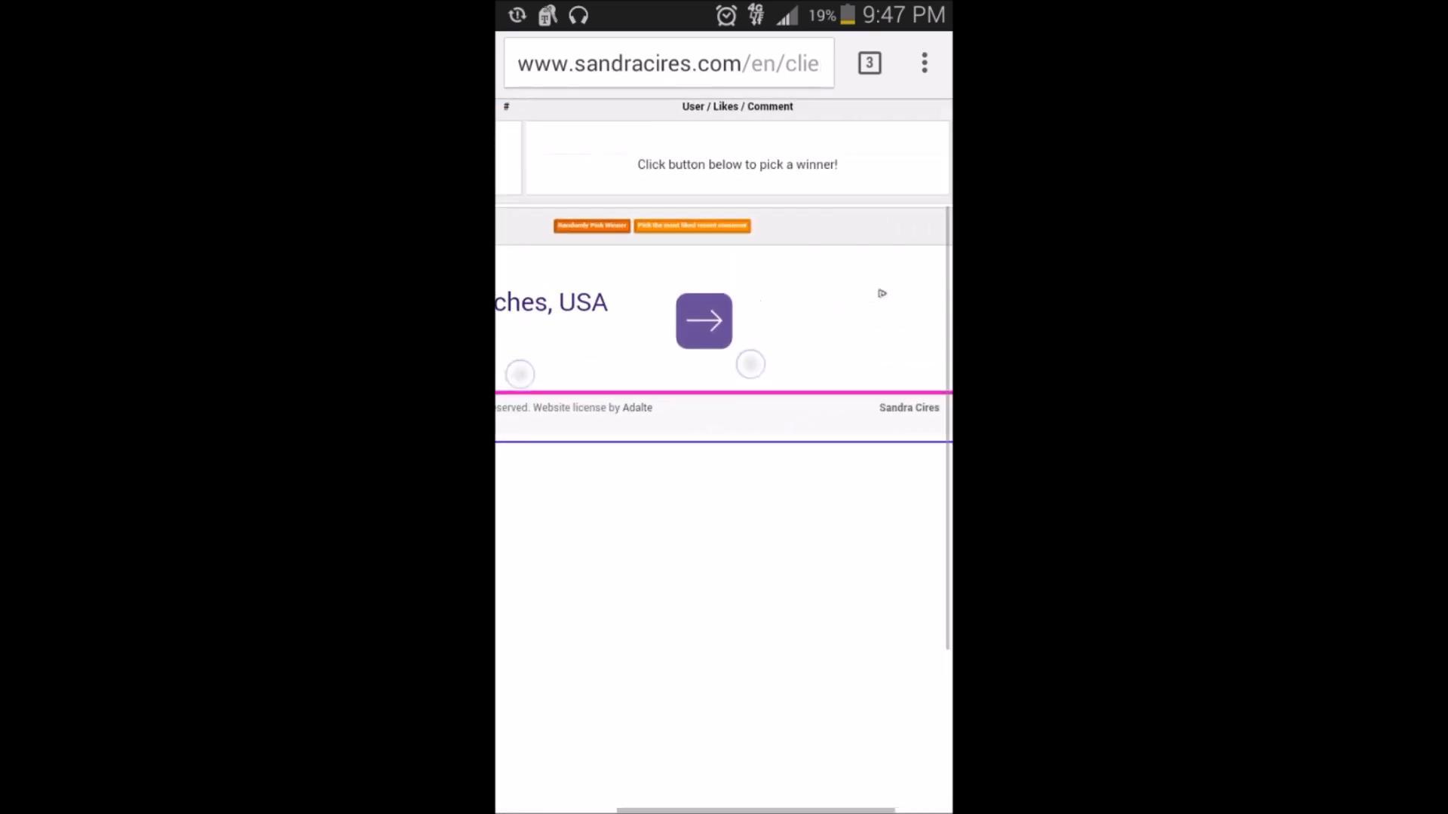
{"action": "scroll", "scroll_direction": "up", "scroll_amount": 3}
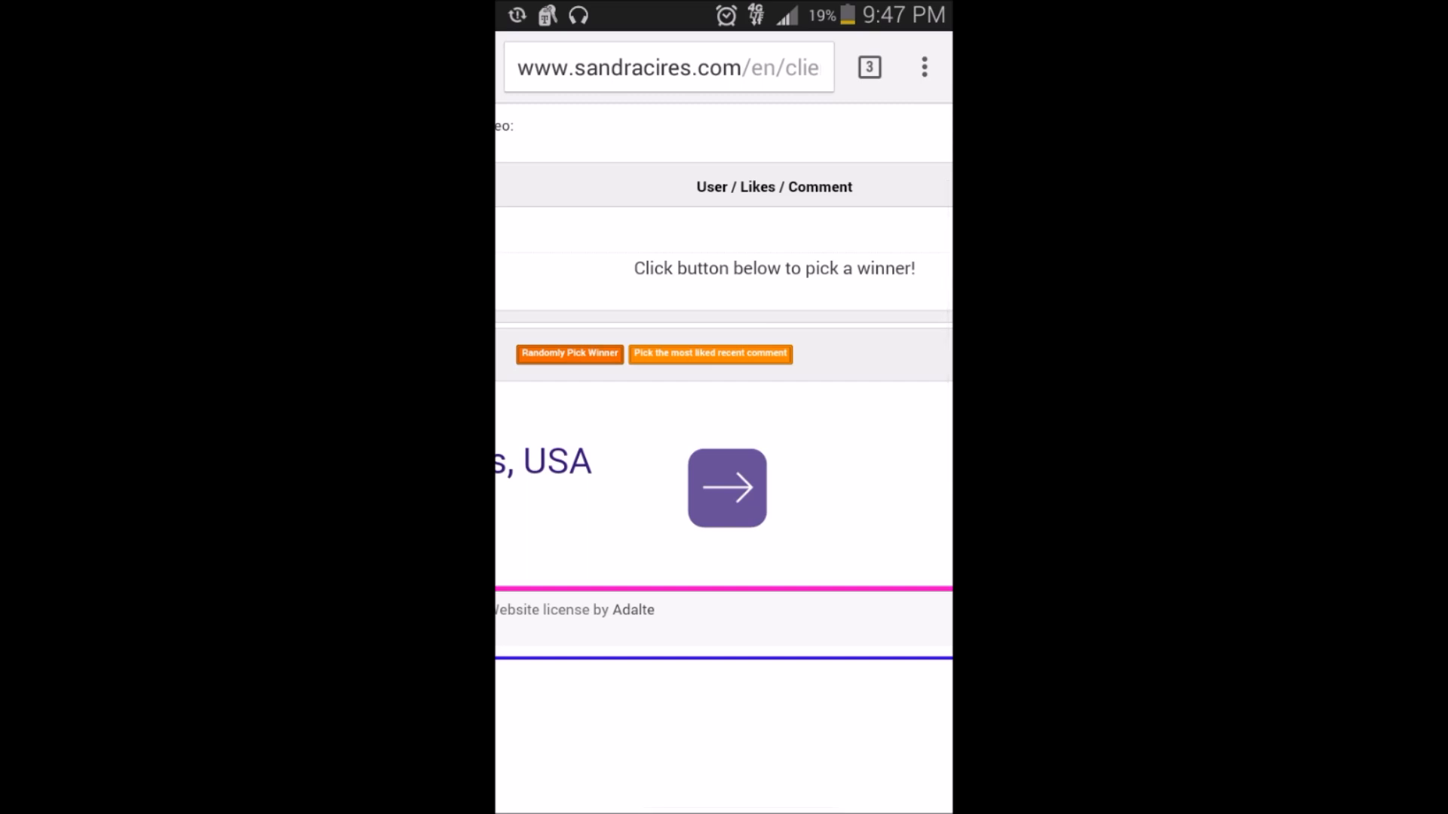
{"action": "left_click", "coordinate": [570, 353]}
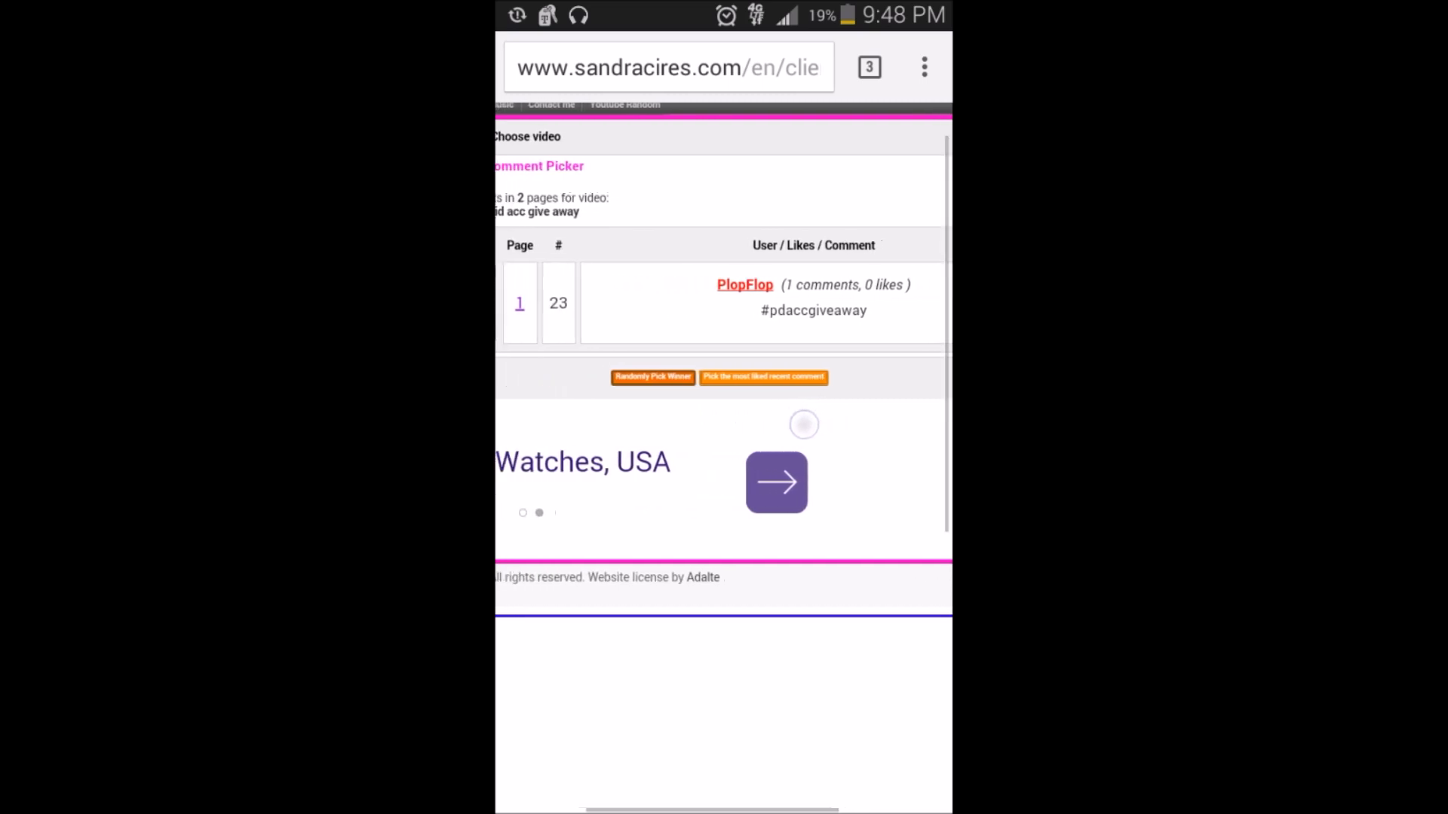
{"action": "scroll", "scroll_direction": "down", "scroll_amount": 3}
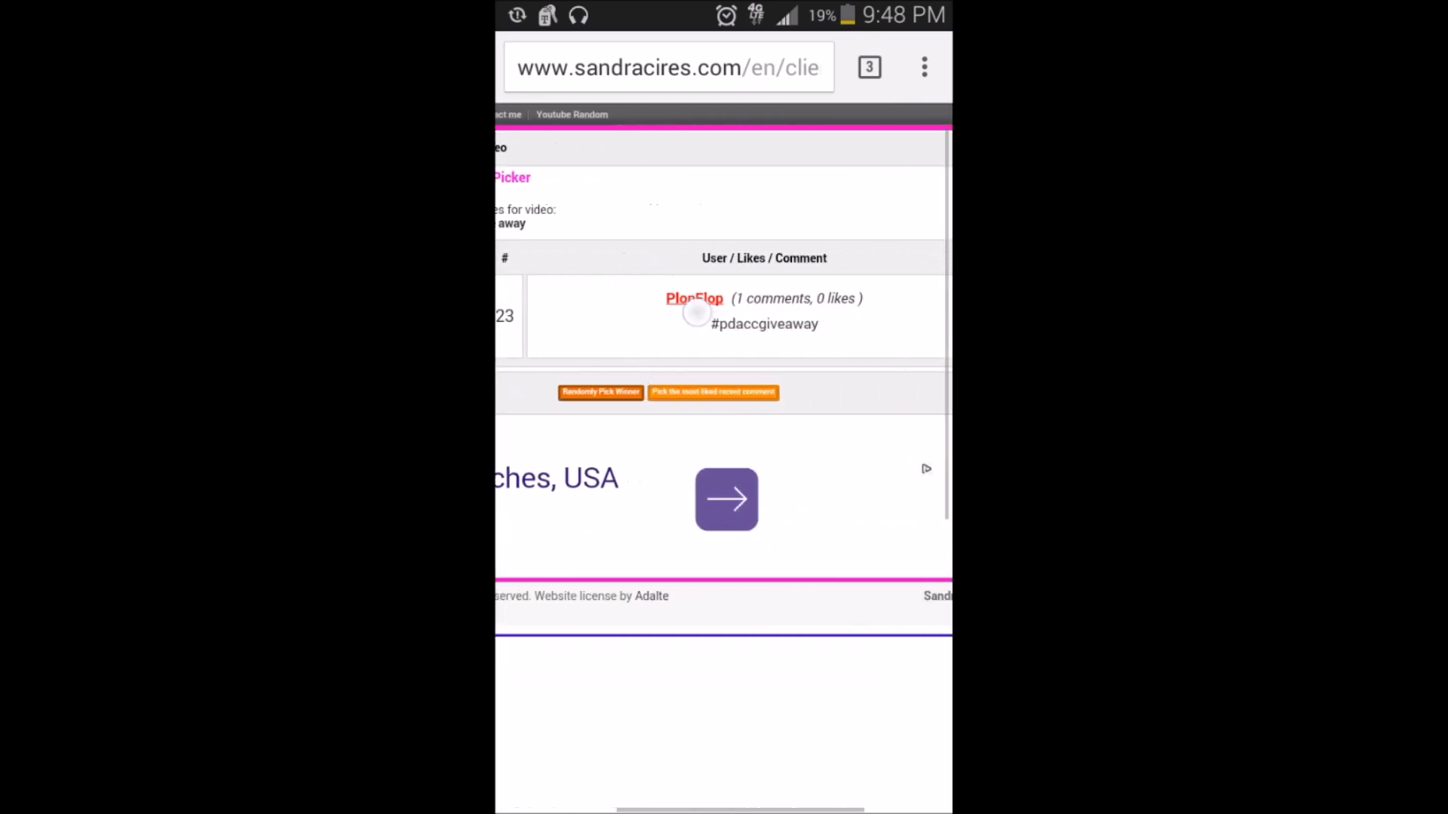
{"action": "left_click", "coordinate": [694, 297]}
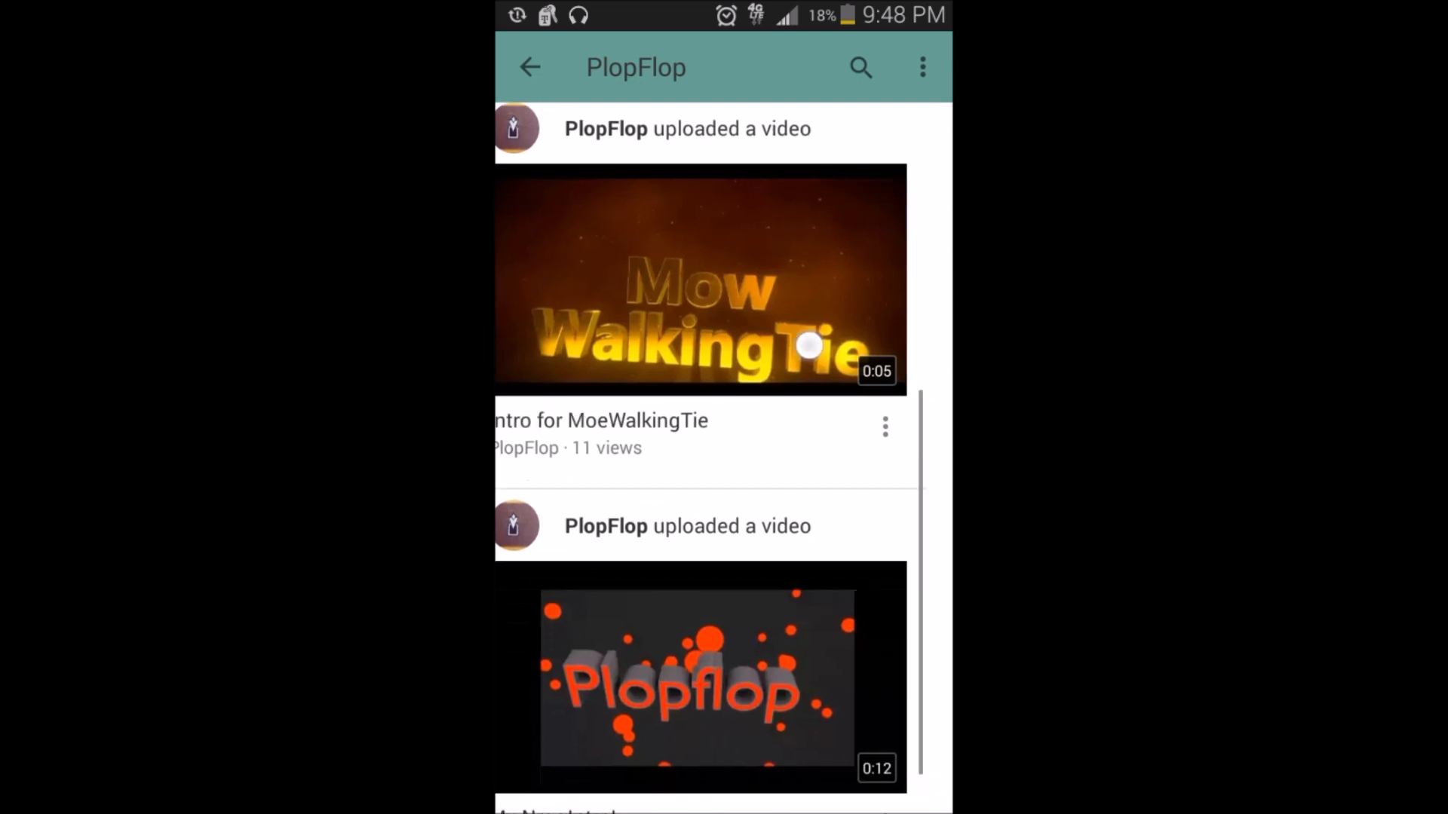
{"action": "left_click", "coordinate": [613, 132]}
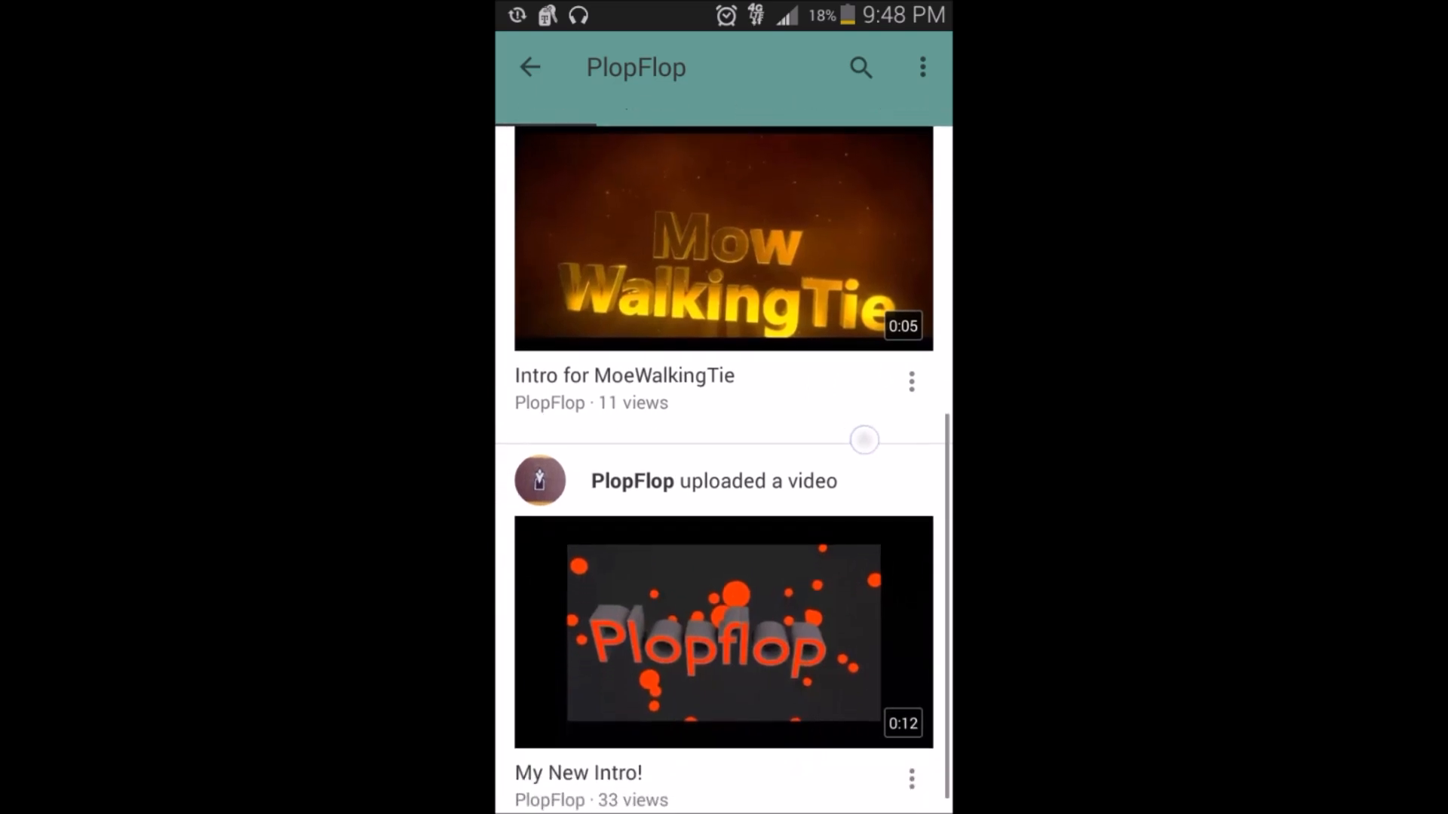
{"action": "scroll", "scroll_direction": "up", "scroll_amount": 3}
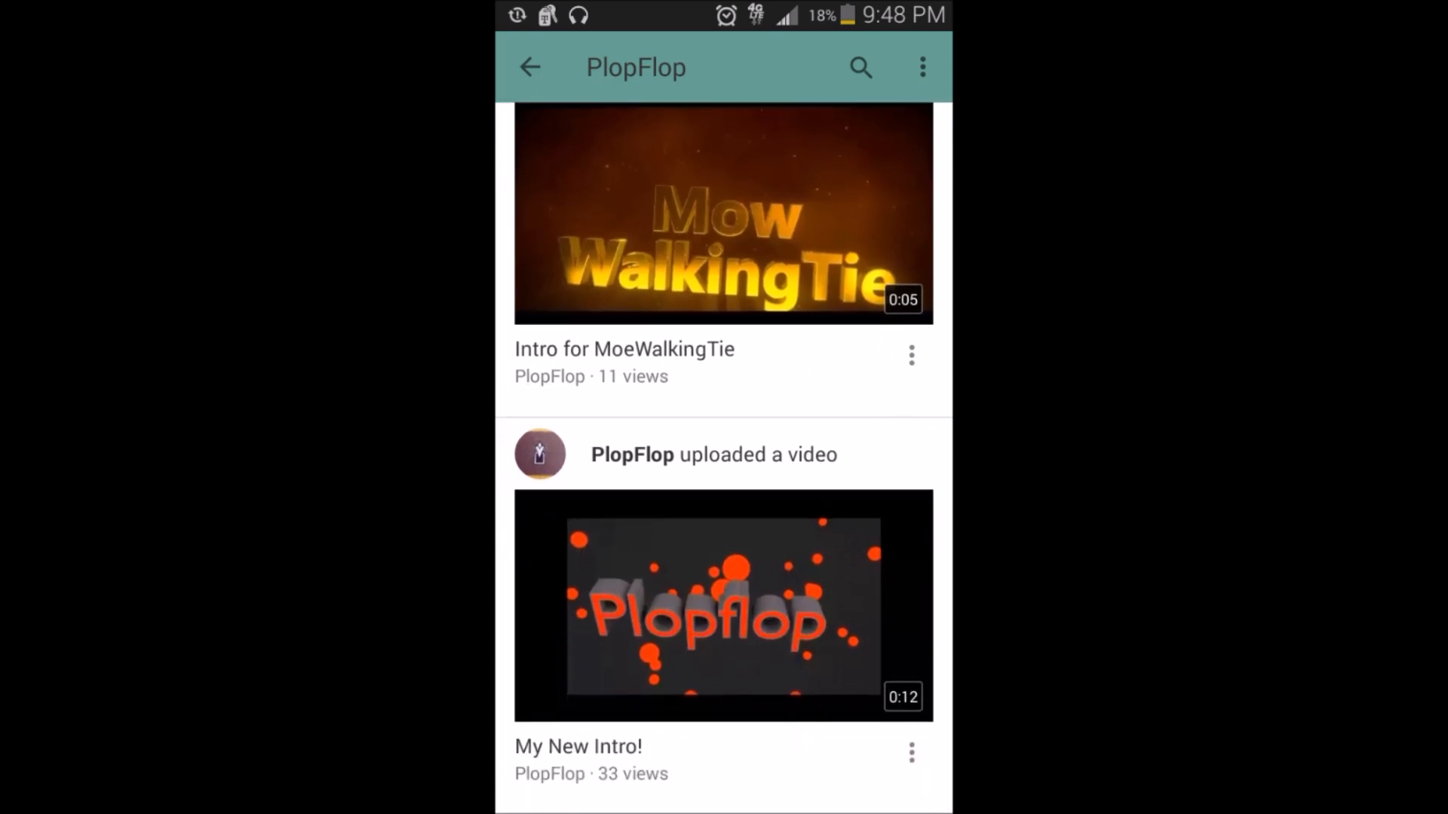
View the Channels list on PlopFlop's channel, then return to the phone home screen.
{"action": "left_click", "coordinate": [612, 134]}
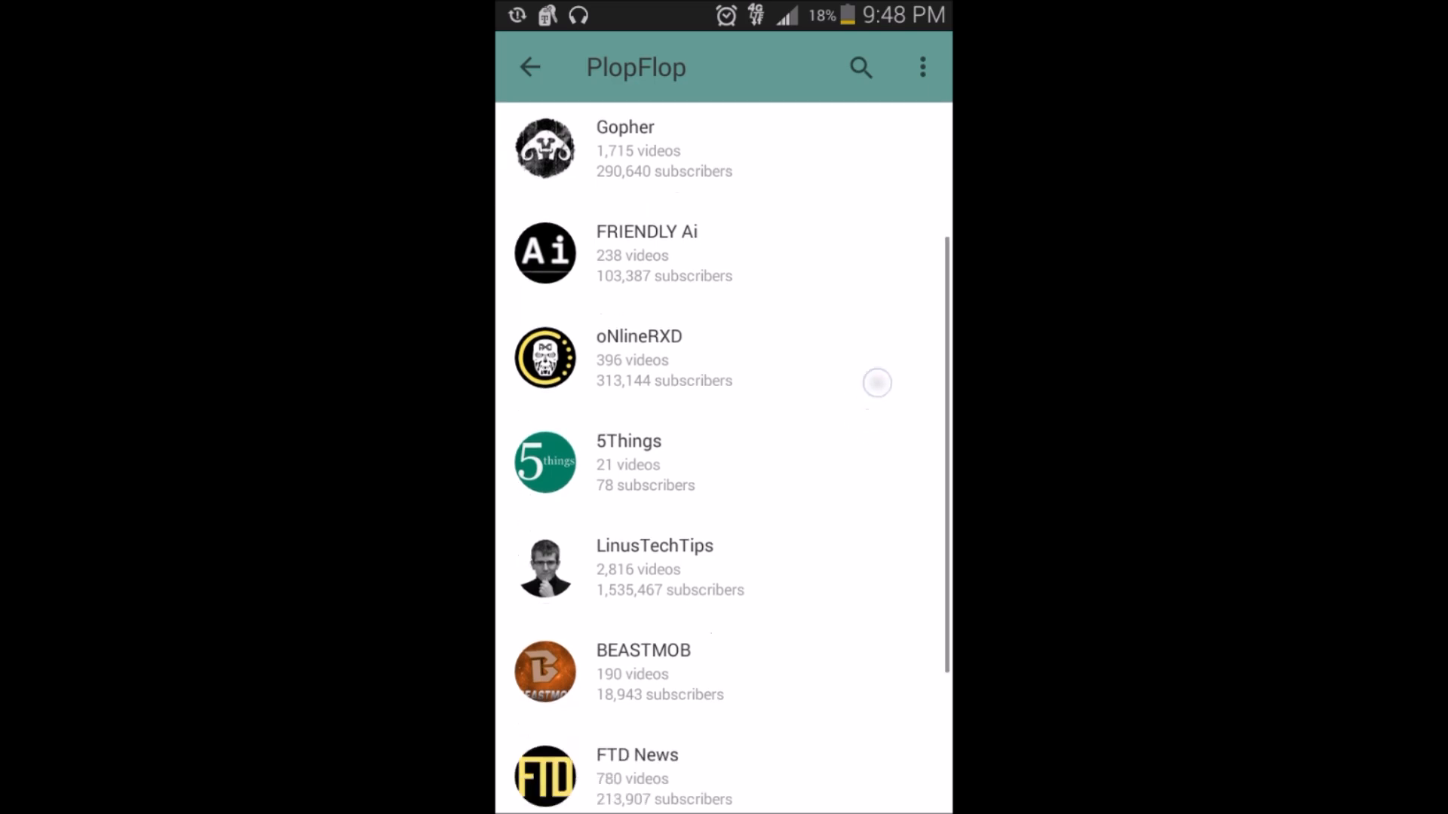
{"action": "key", "text": "home"}
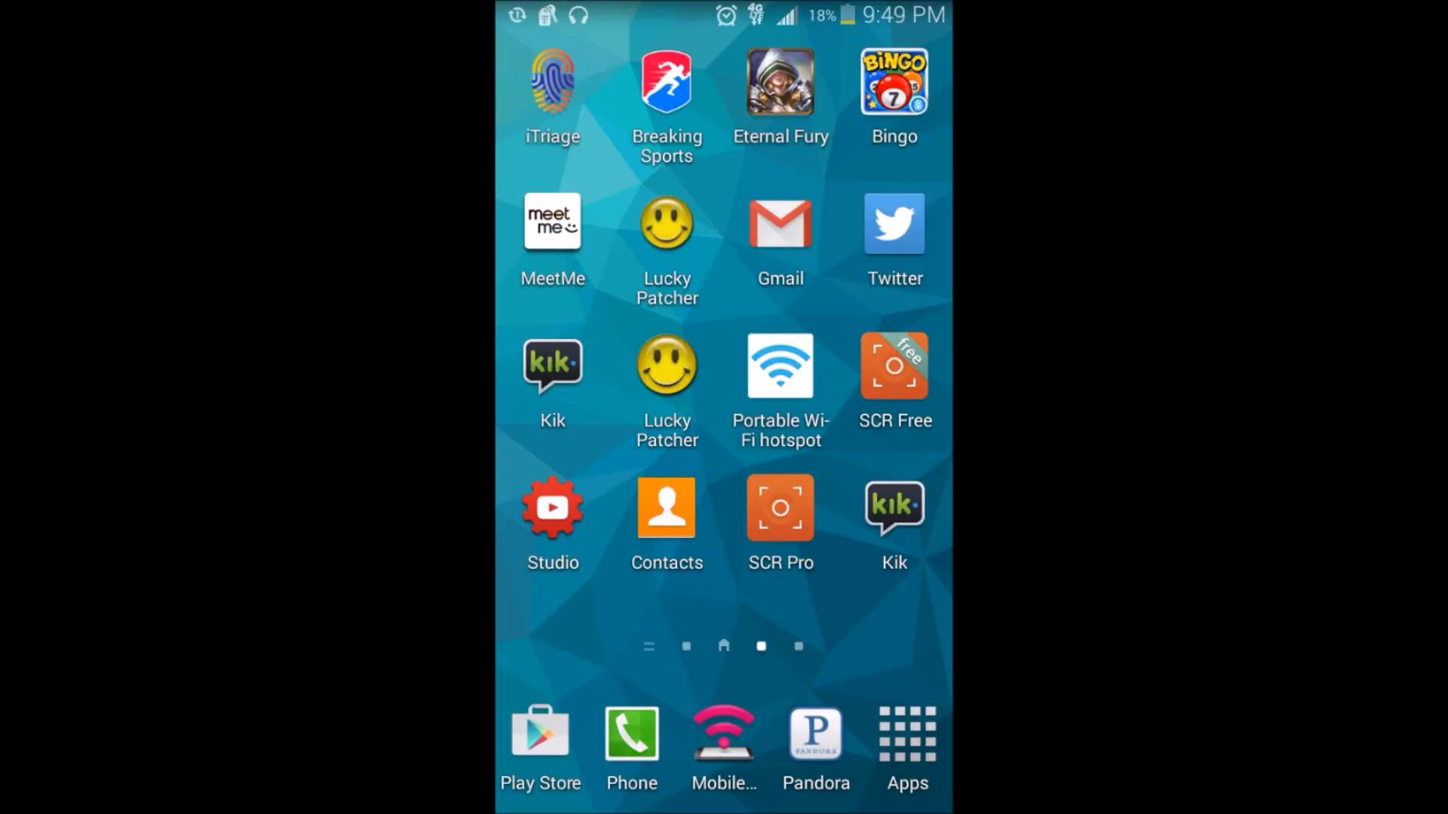